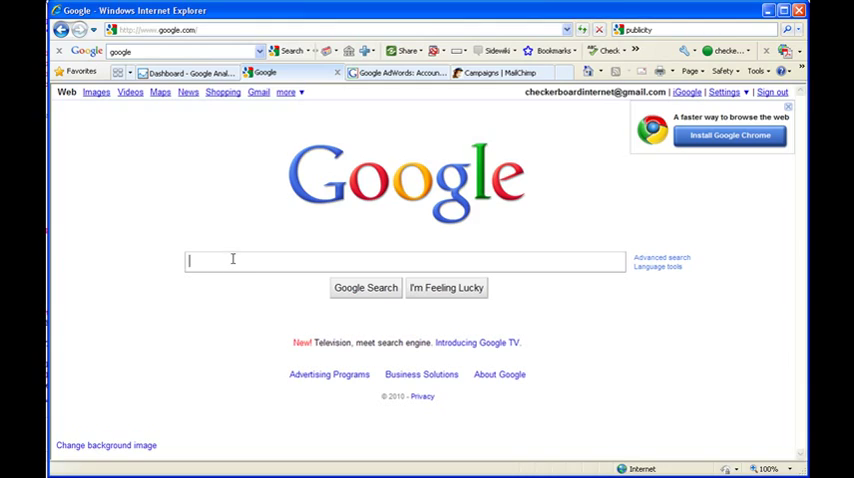
Step: Search Google for 'google url builder' and open the 'Tool: URL Builder - Analytics Help' result
type("google url builder")
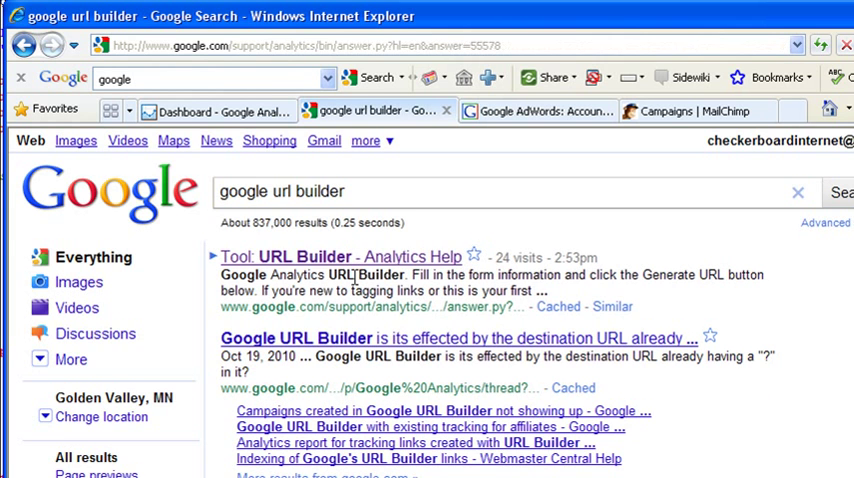
left_click(344, 256)
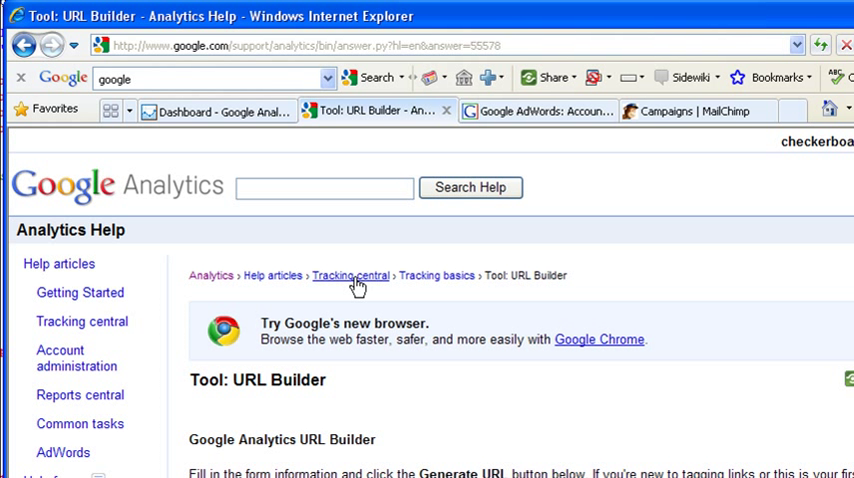
mouse_move(388, 284)
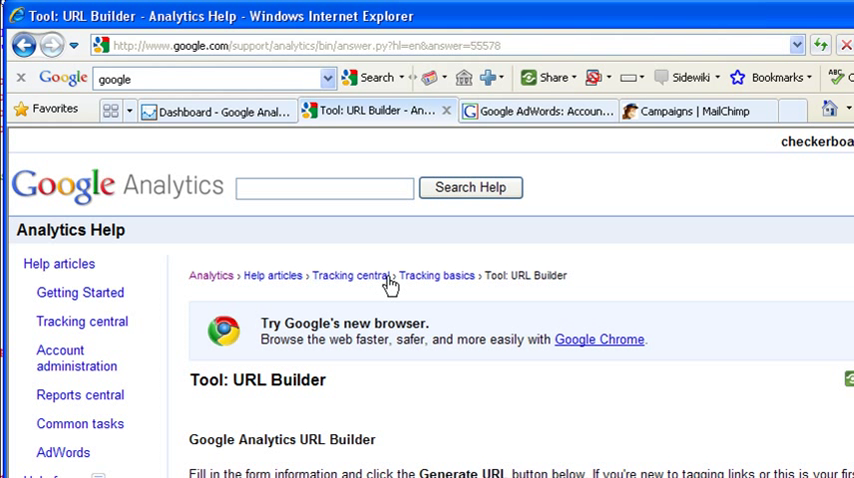
scroll("down", 3)
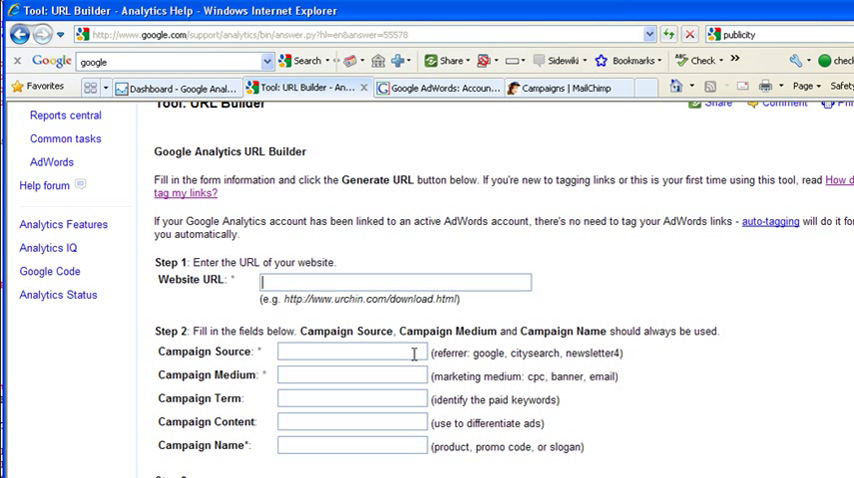
type("http")
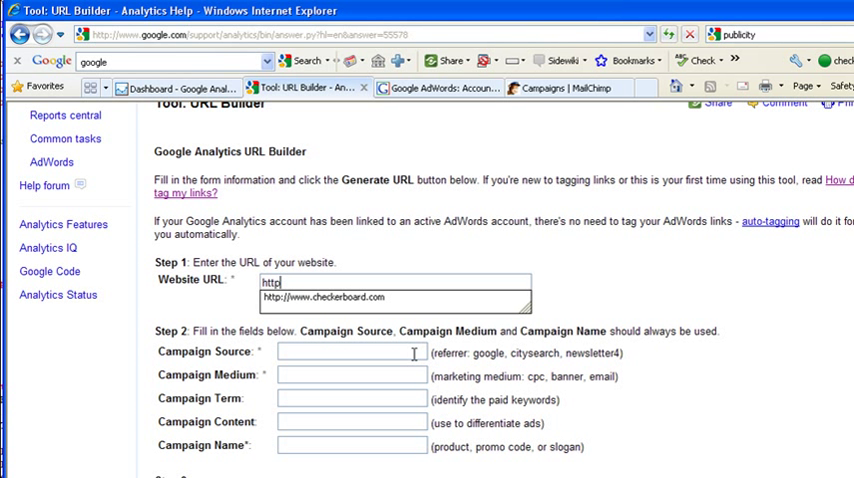
type("/")
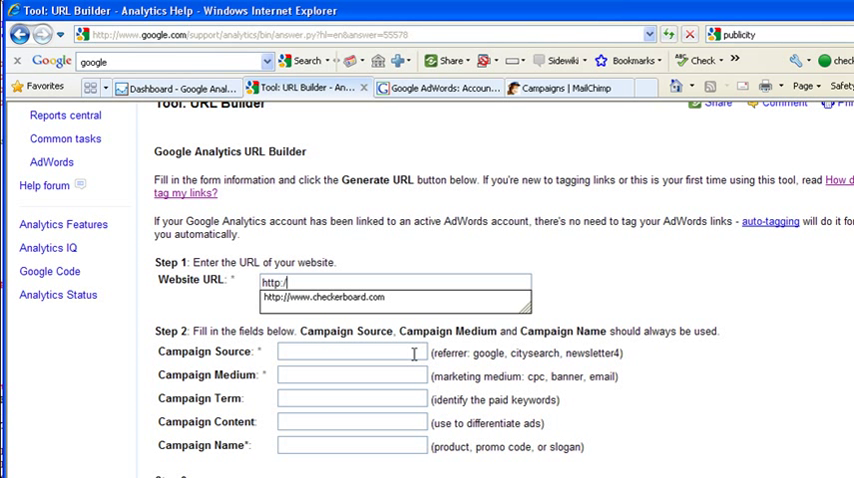
type("www.101")
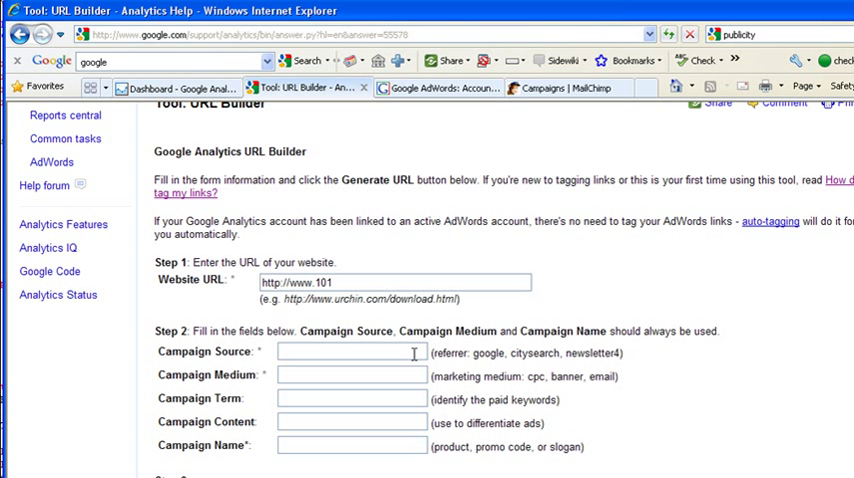
type("expos.com/landingpage")
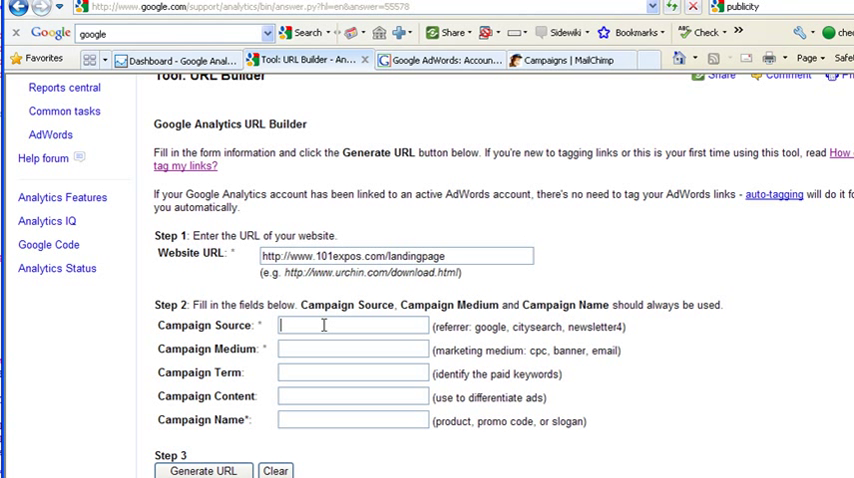
Step: Set Campaign Source to ExpoMagazine and Campaign Medium to banner
type("ExpoMagazine")
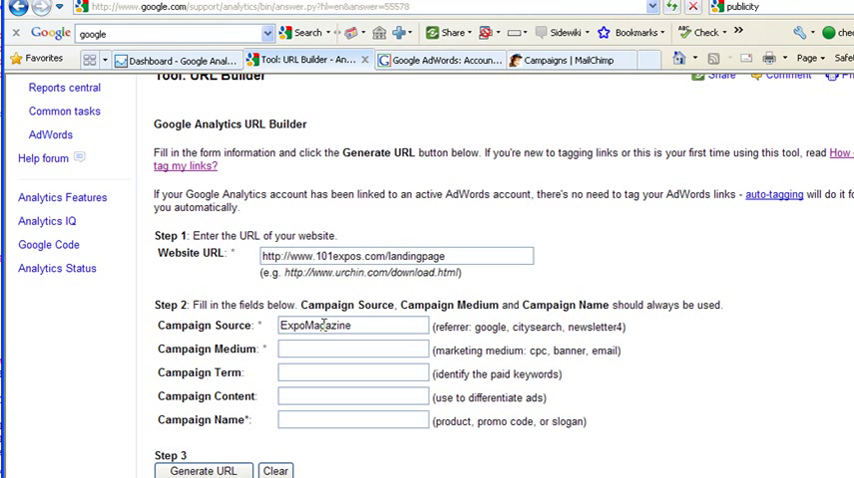
mouse_move(520, 344)
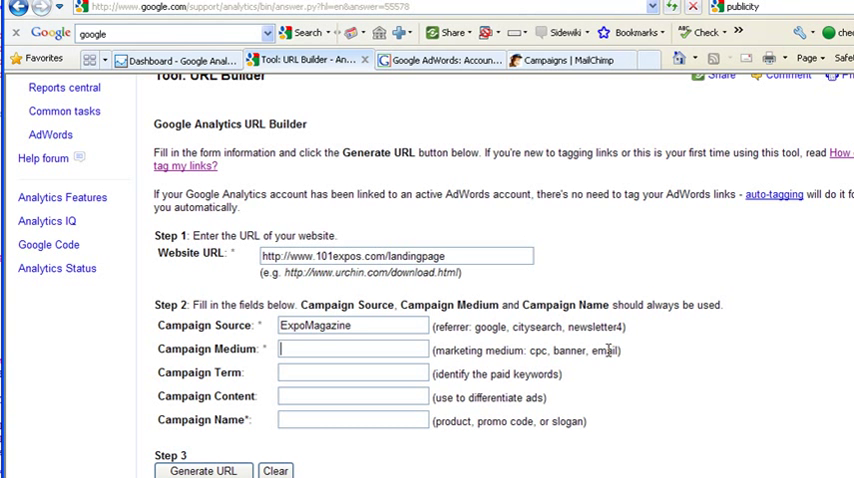
type("banner")
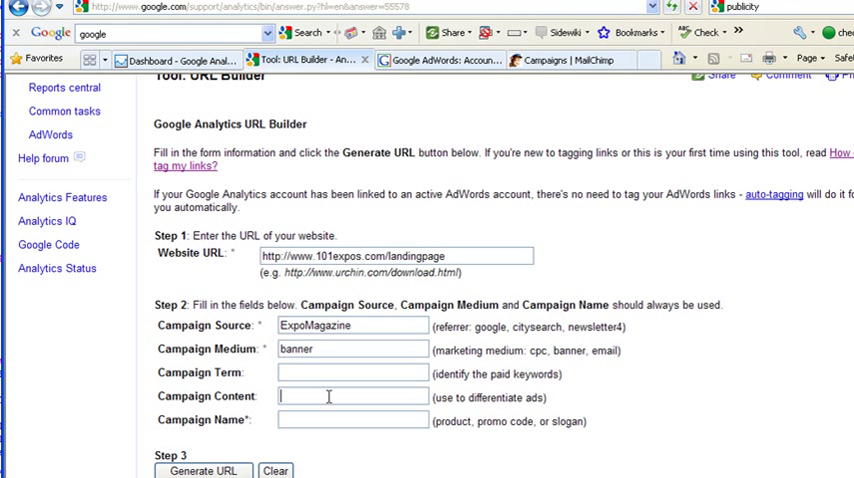
Step: Try a Campaign Content value, then erase it to leave the field empty
type("v1")
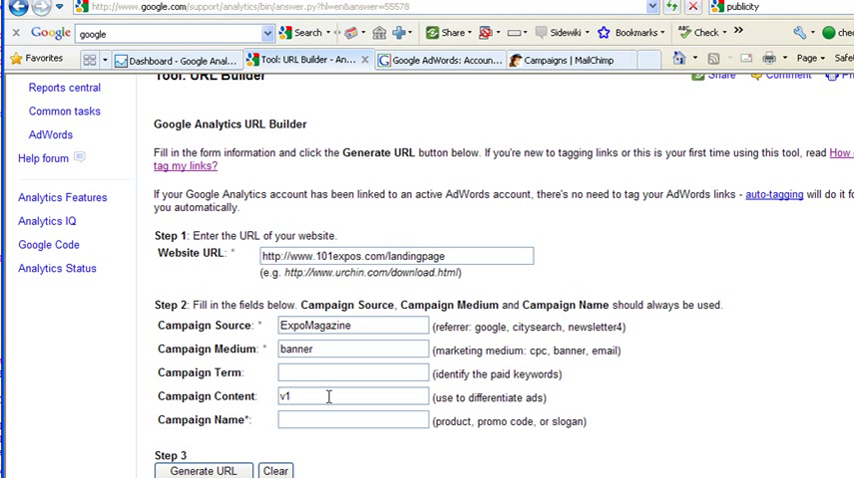
type("s")
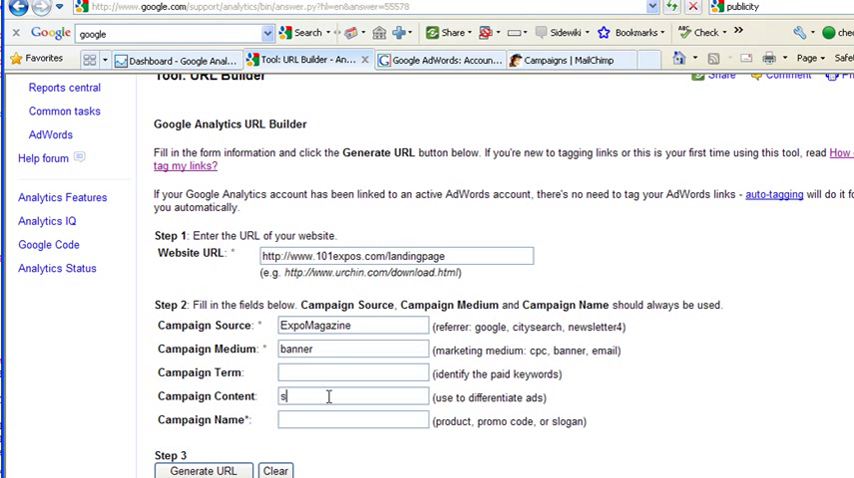
type("eniors")
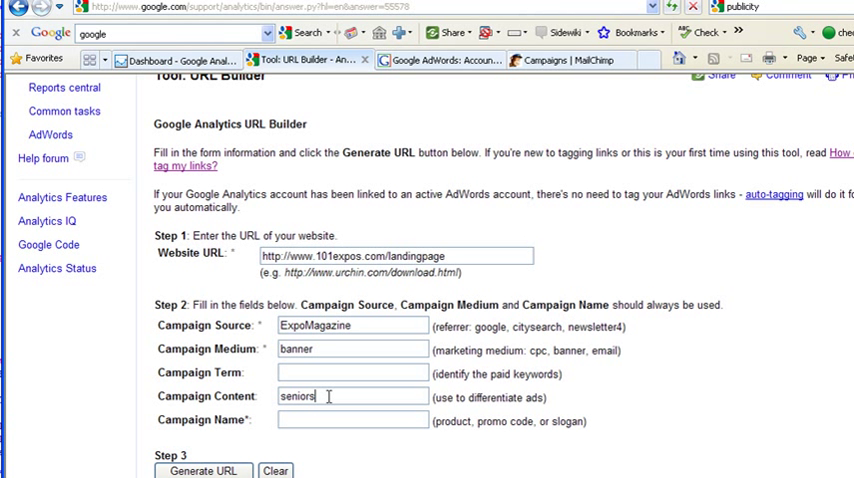
key("BackSpace")
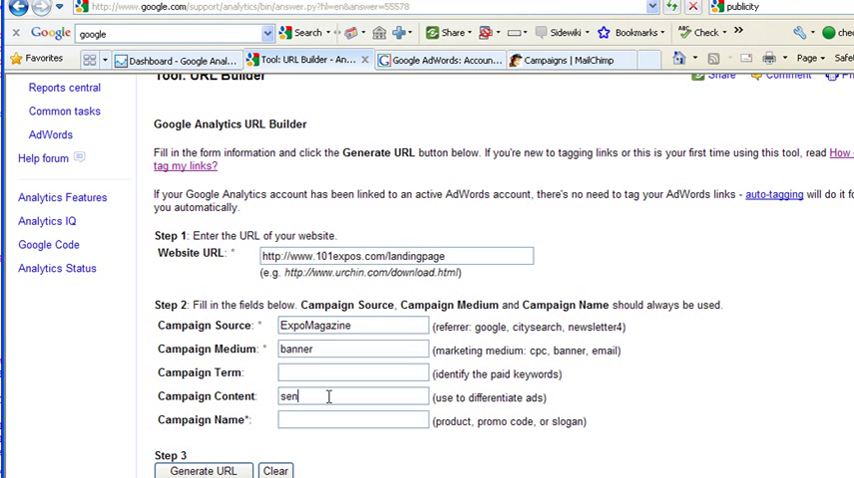
key("BackSpace")
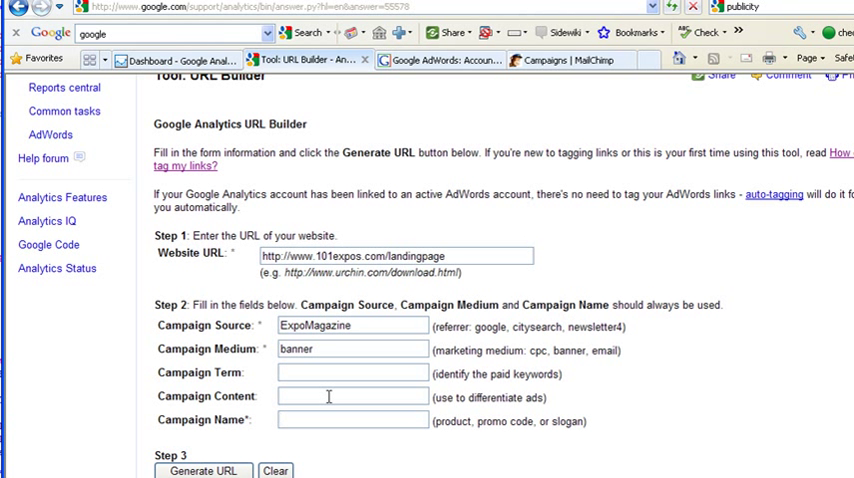
Step: Set Campaign Name to newexhibitorpackage and generate the tagged campaign URL
type("exhibitor")
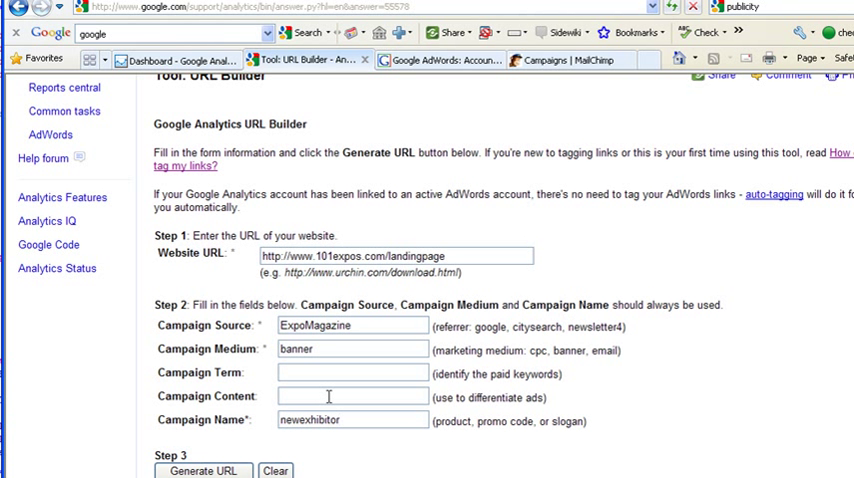
type("packa")
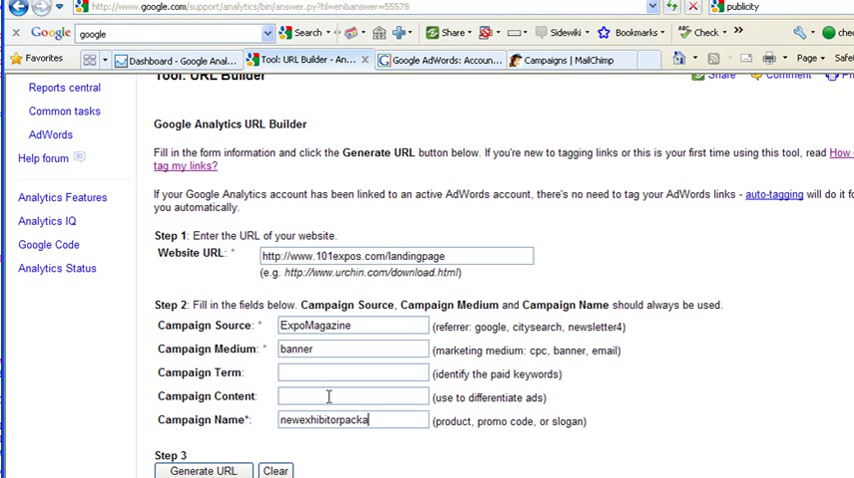
type("ge")
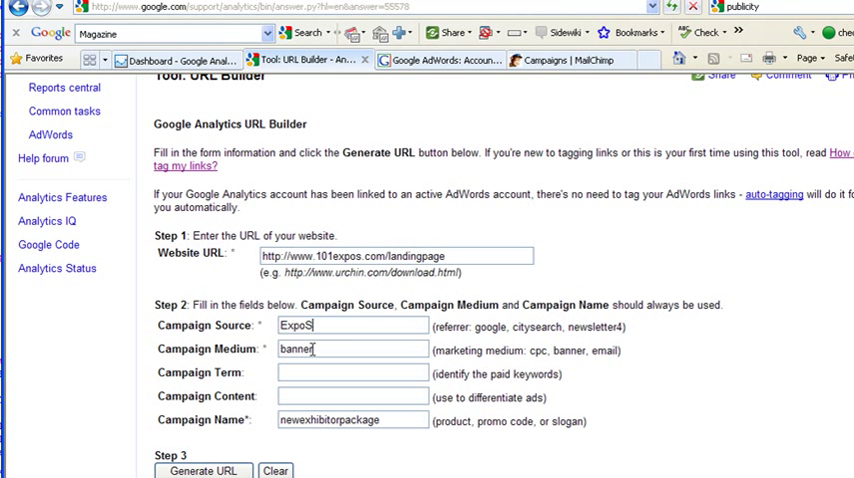
type("et-up")
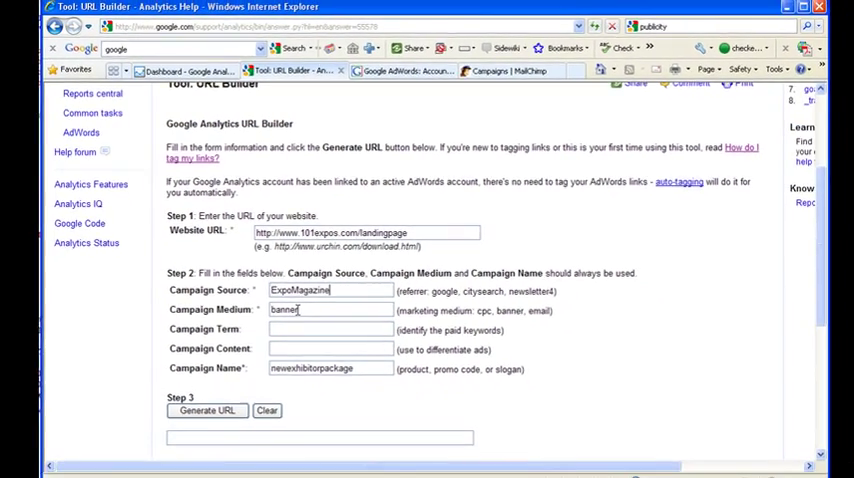
left_click(208, 400)
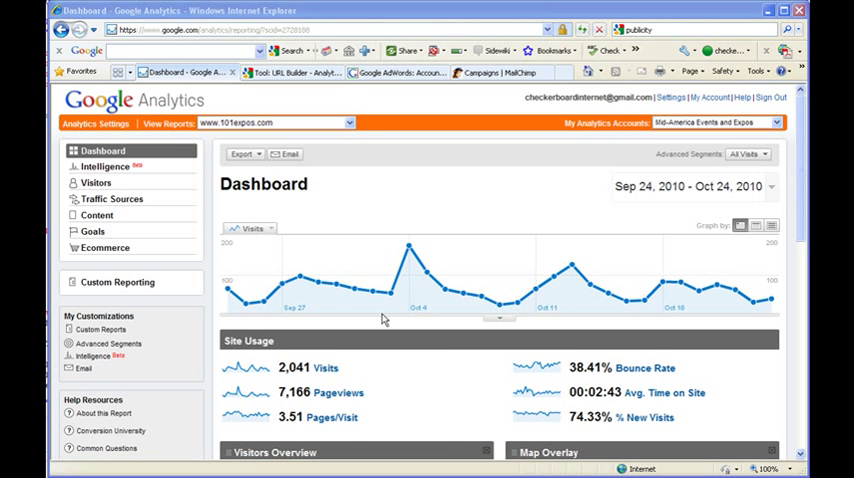
mouse_move(112, 200)
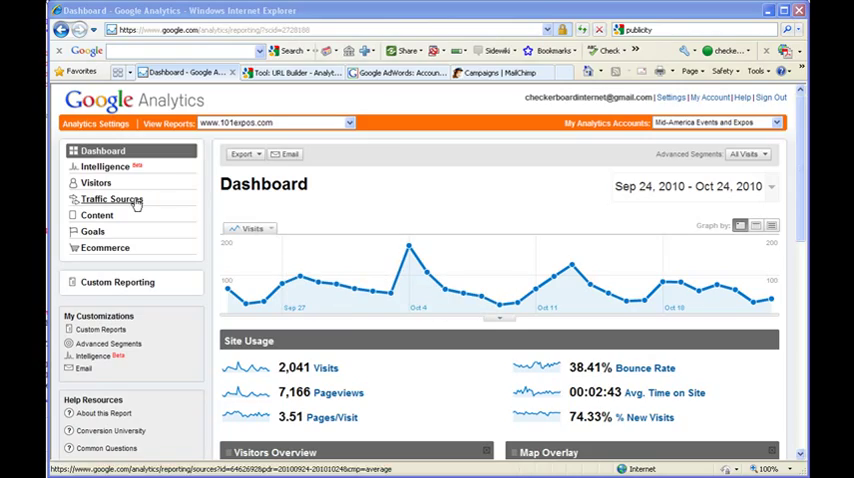
Step: Open All Traffic Sources under Traffic Sources to see visits by source and medium
left_click(112, 200)
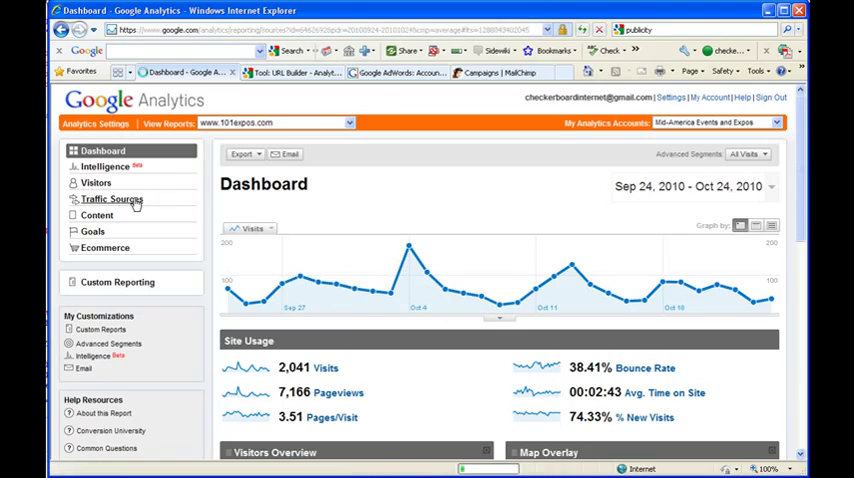
left_click(112, 200)
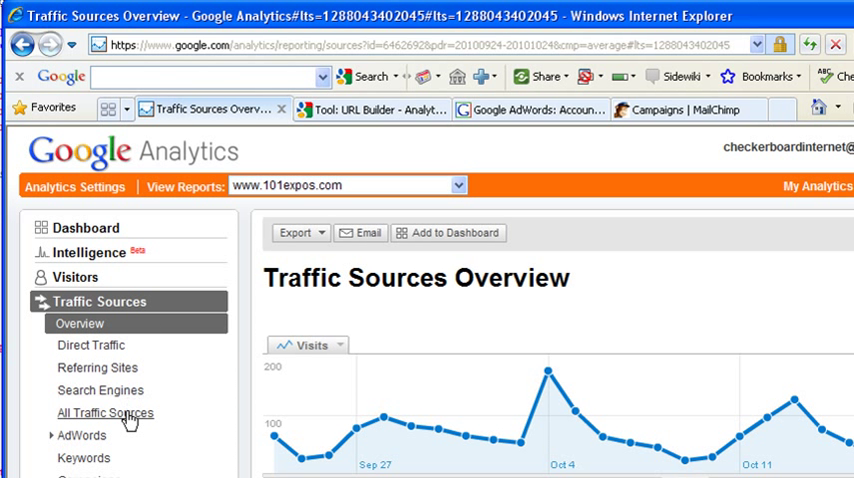
mouse_move(490, 440)
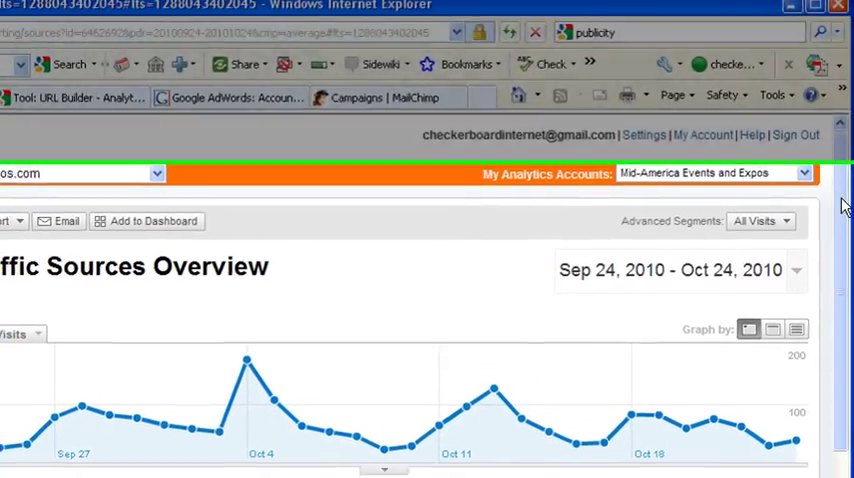
scroll("down", 3)
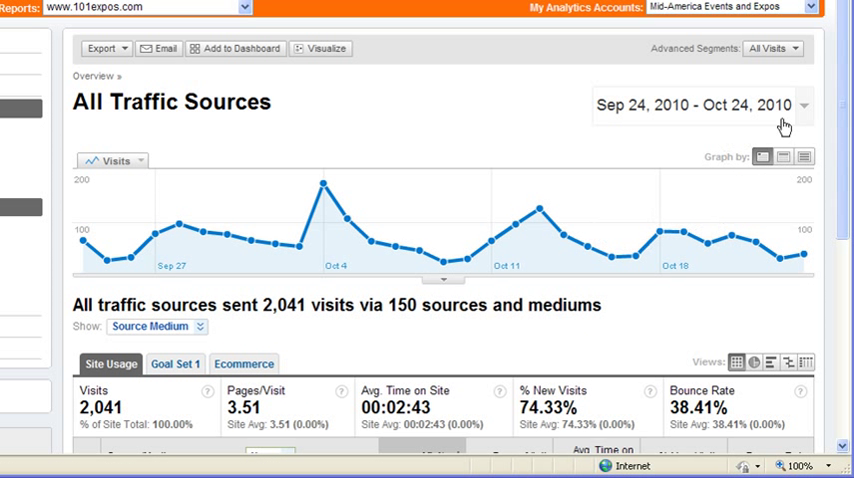
scroll("down", 3)
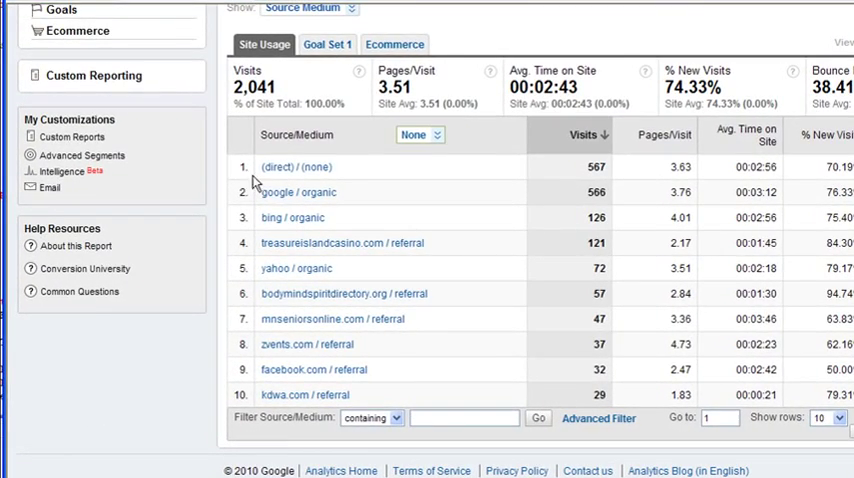
mouse_move(276, 196)
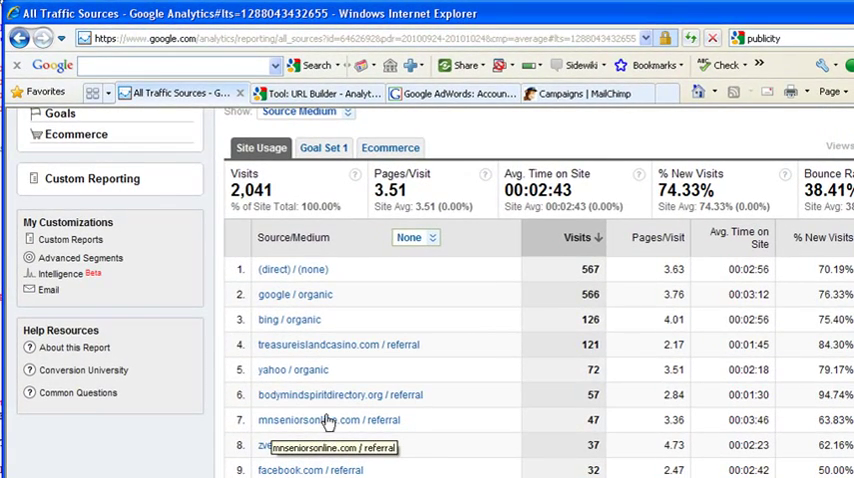
mouse_move(324, 424)
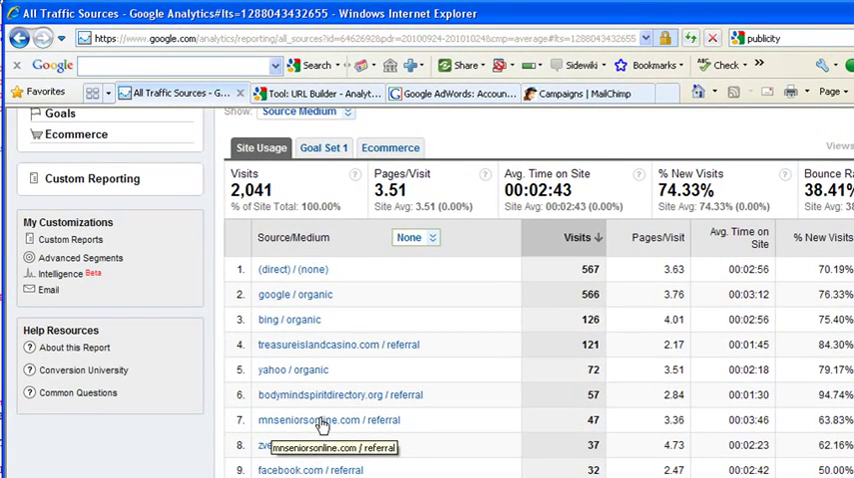
mouse_move(378, 428)
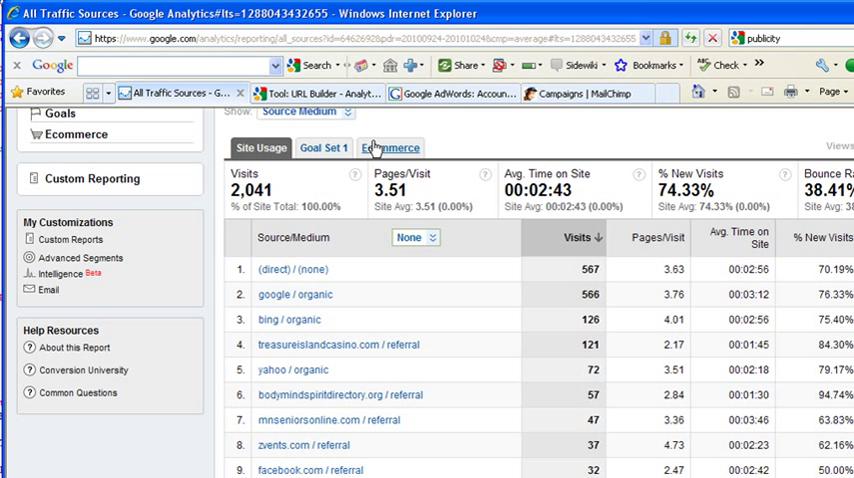
Step: Switch the Source/Medium table to Ecommerce figures showing revenue and transactions per source
left_click(388, 148)
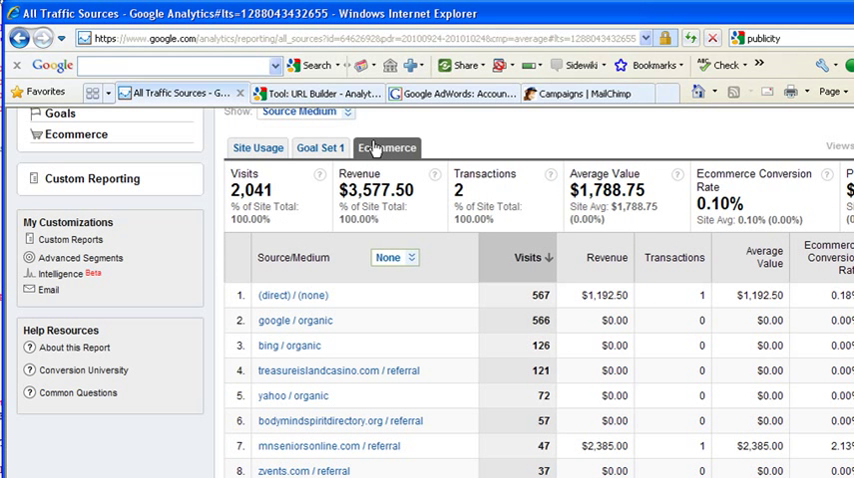
mouse_move(492, 124)
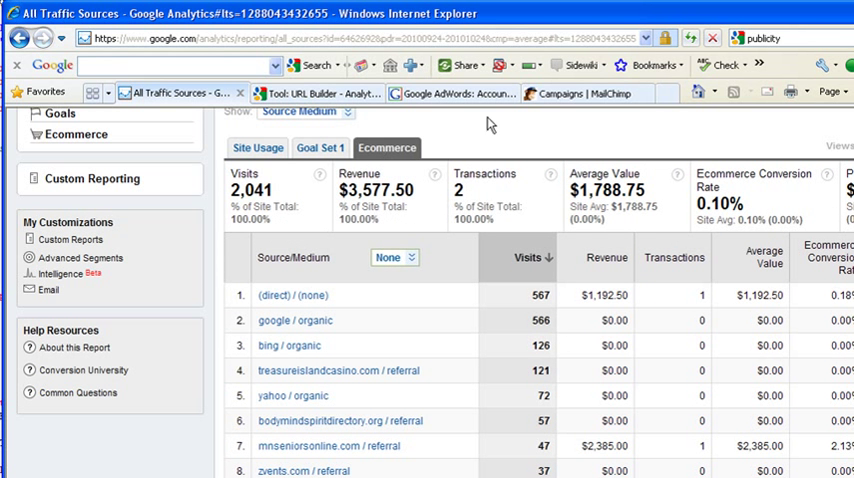
mouse_move(318, 448)
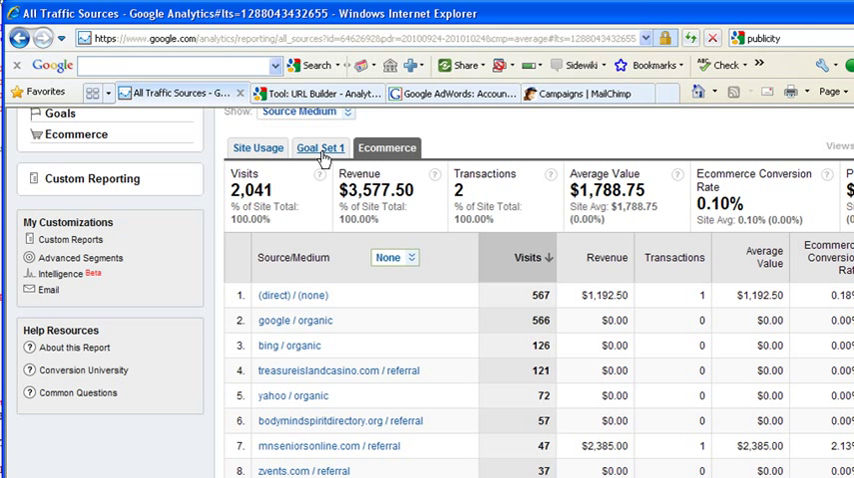
Step: Switch the Source/Medium table to Goal Set 1 to see goal conversions per source
left_click(320, 148)
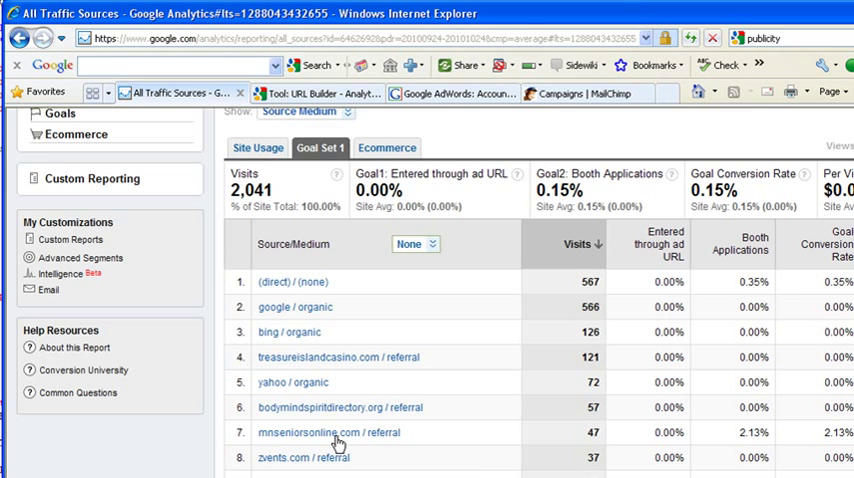
mouse_move(242, 326)
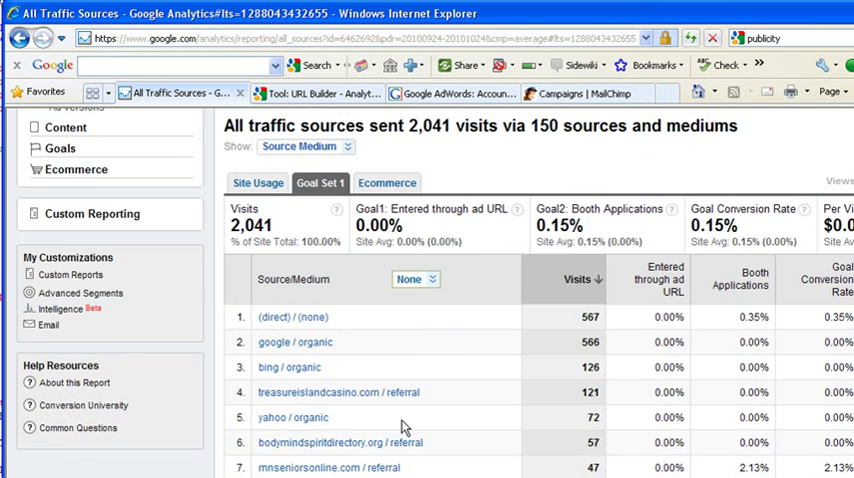
scroll("down", 3)
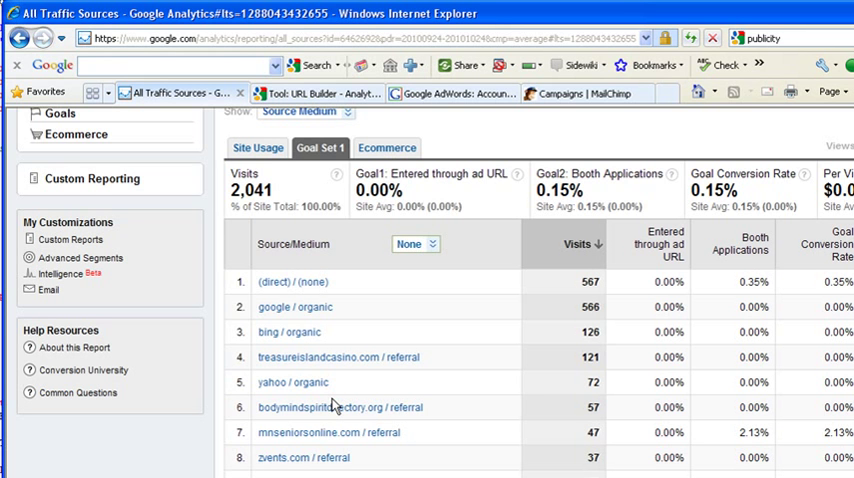
scroll("up", 3)
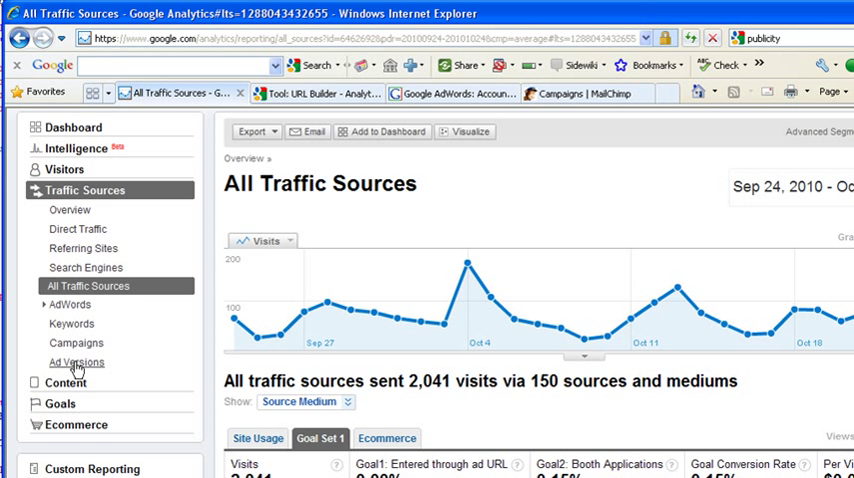
mouse_move(76, 368)
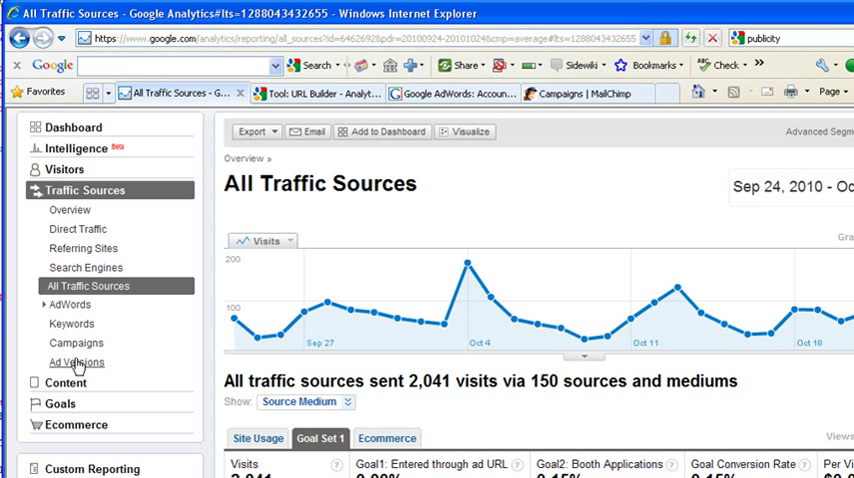
mouse_move(76, 362)
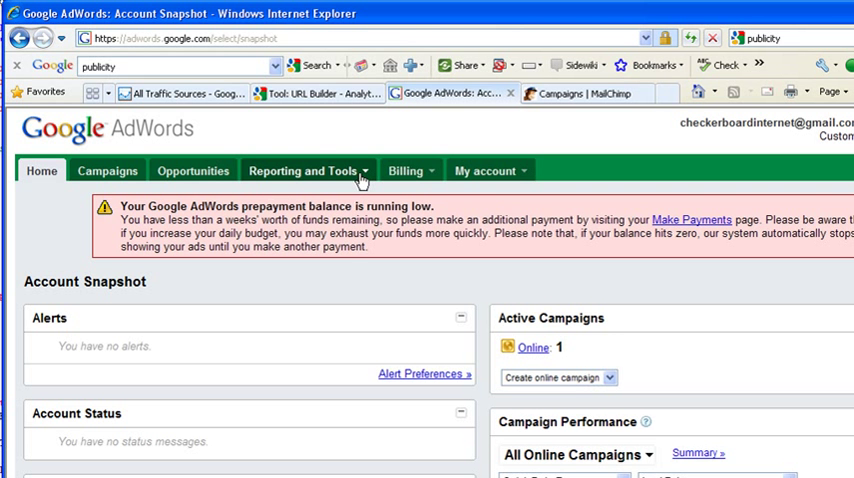
Step: Choose Google Analytics from the Reporting and Tools menu
left_click(304, 170)
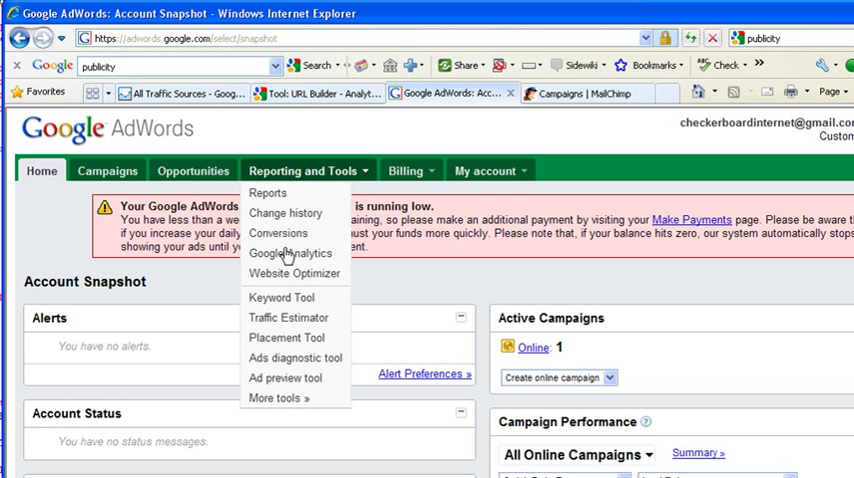
left_click(300, 170)
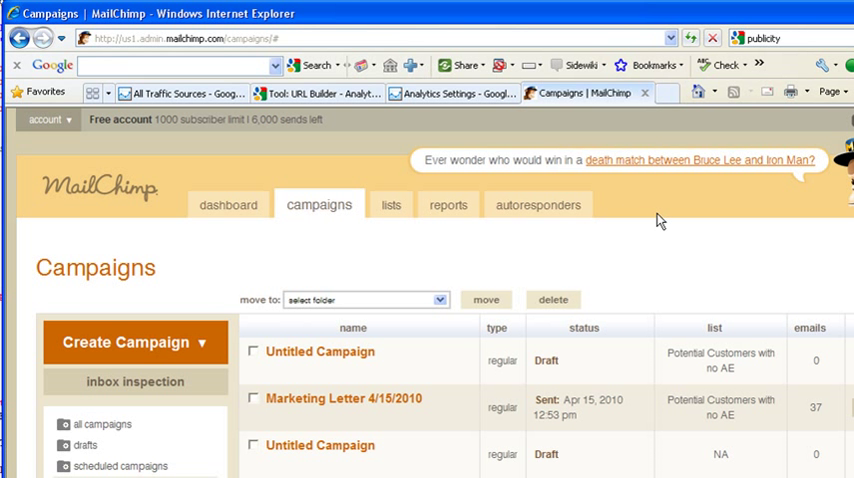
Step: Start a new campaign and view the campaign type choices
left_click(134, 342)
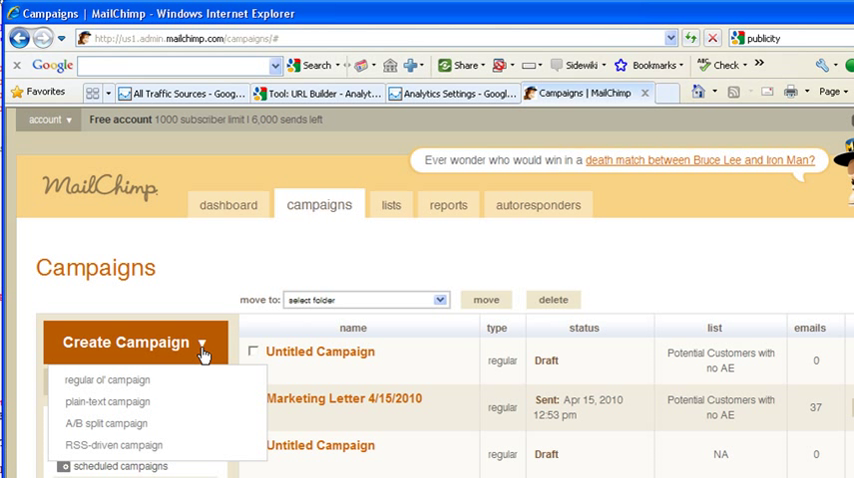
mouse_move(106, 380)
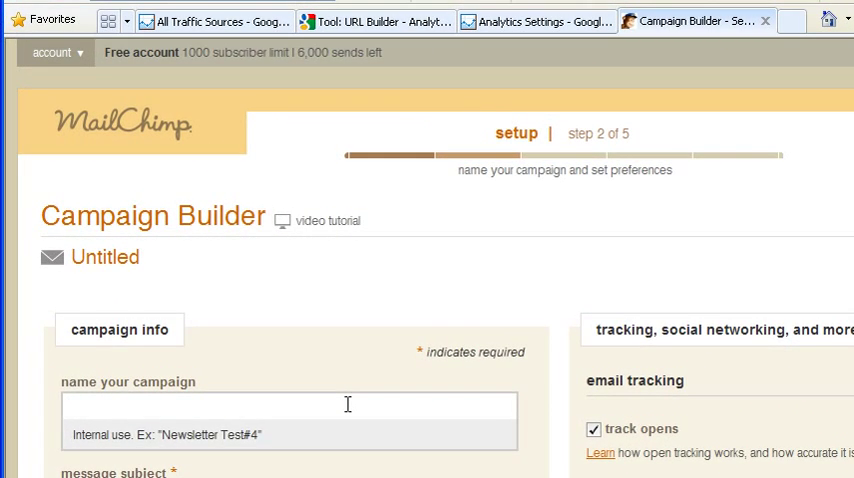
Step: Name the campaign MarketSmart_Special10_25_2010 and tick 'add Google Analytics tracking to all URLs'
type("MarketSmart Special")
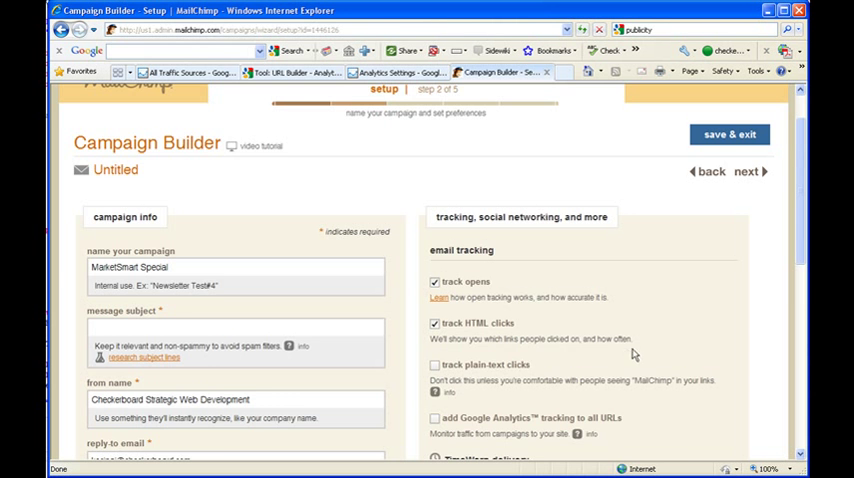
scroll("down", 3)
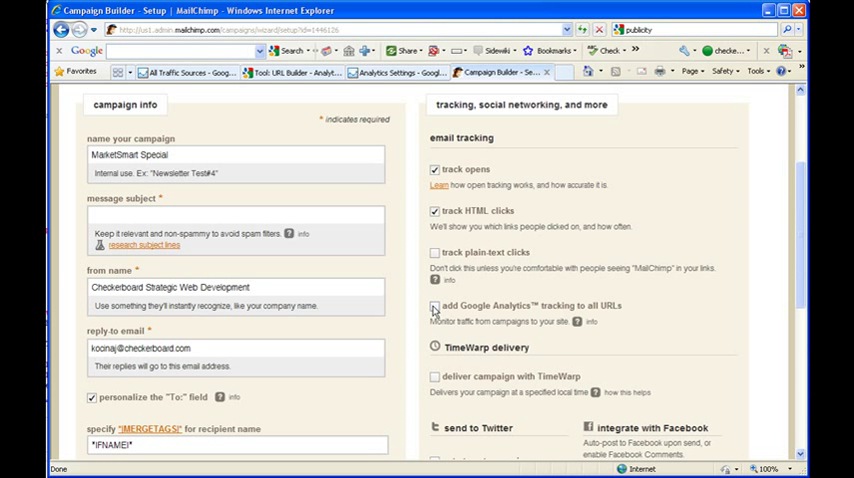
left_click(436, 308)
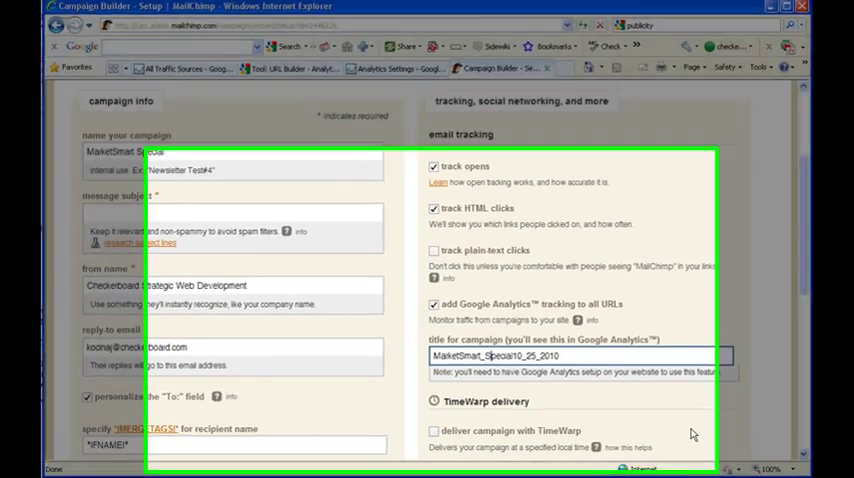
scroll("down", 3)
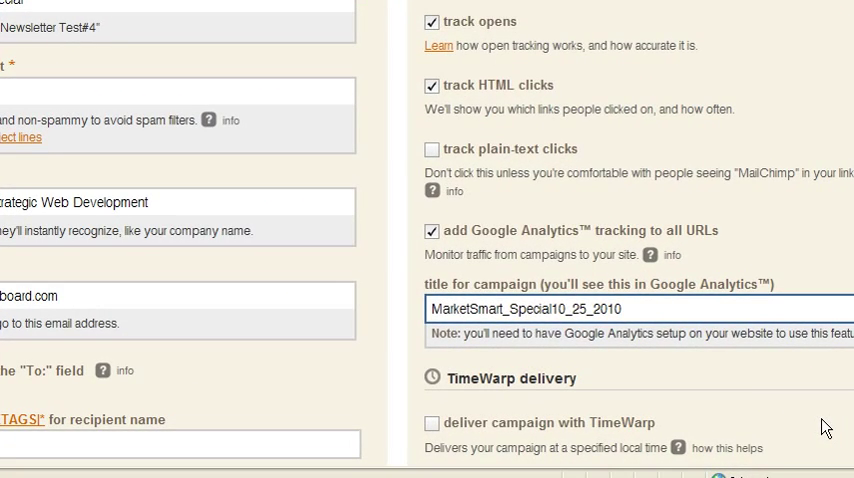